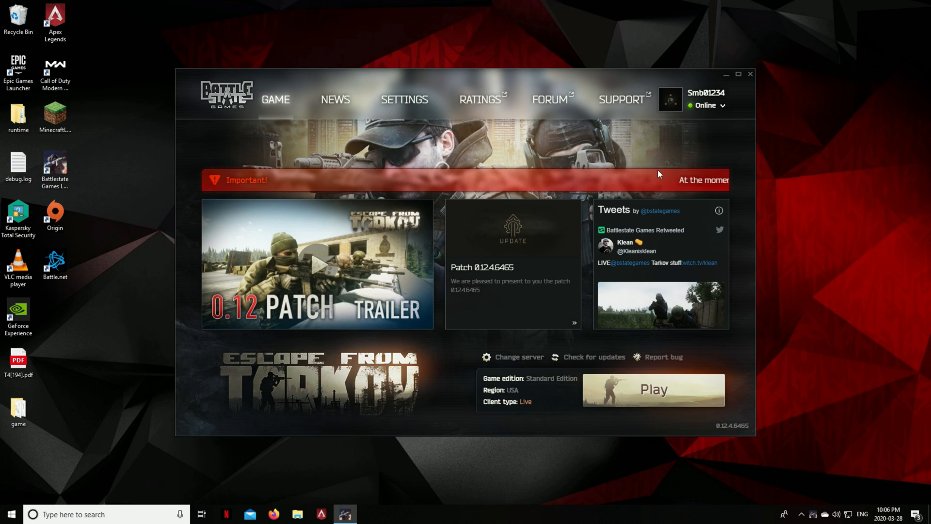
pyautogui.moveTo(692, 163)
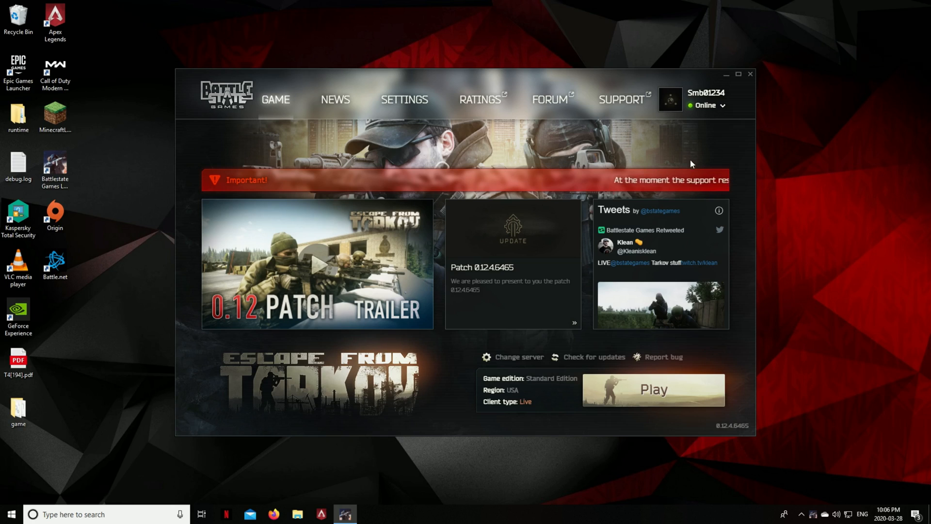
pyautogui.moveTo(706, 148)
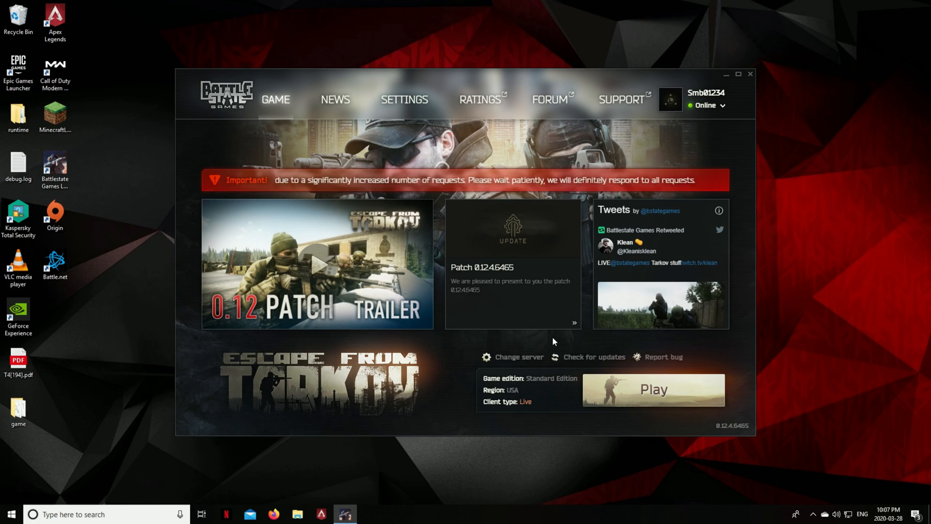
pyautogui.moveTo(582, 315)
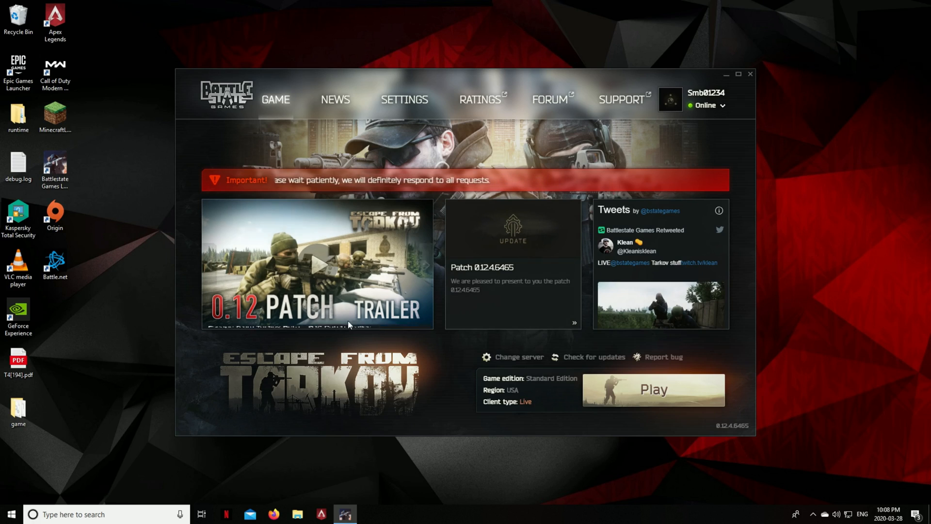
pyautogui.moveTo(138, 357)
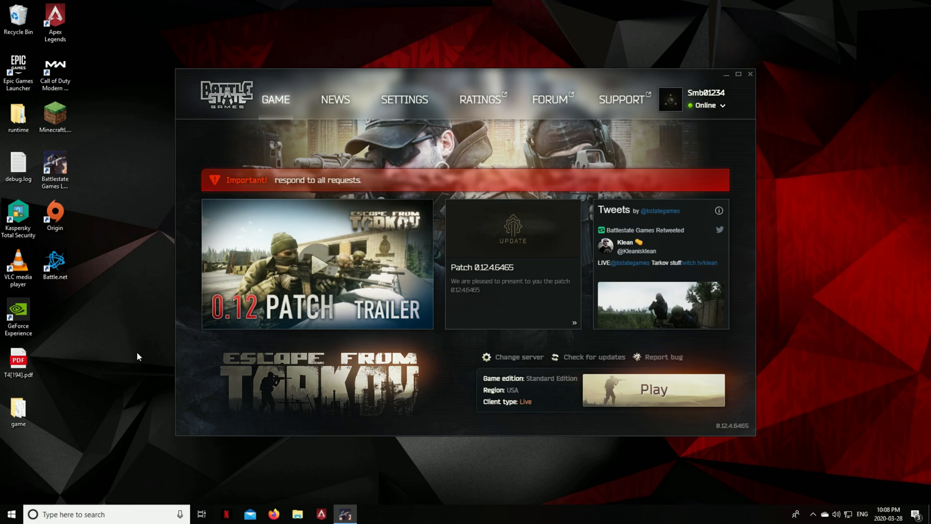
# Step: Bring up the Start menu power options, then launch Escape from Tarkov from the launcher's Play button
pyautogui.click(16, 513)
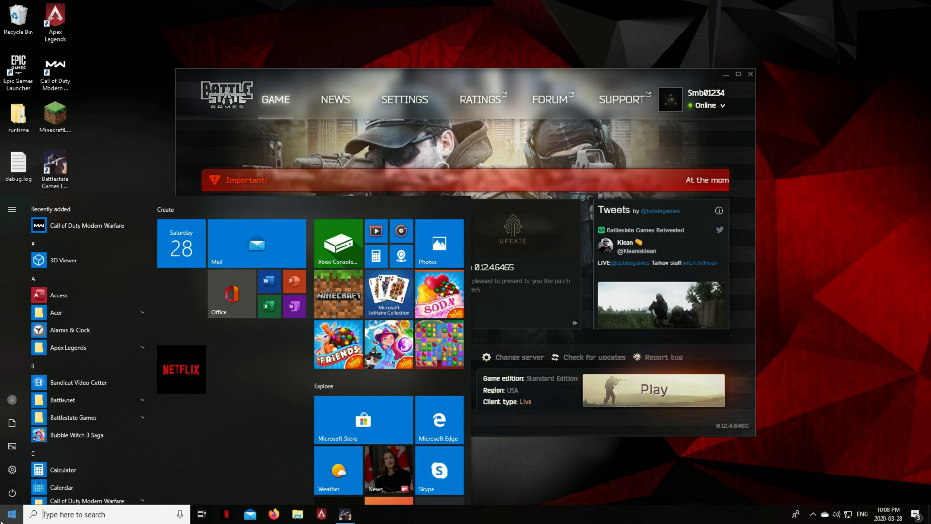
pyautogui.click(10, 491)
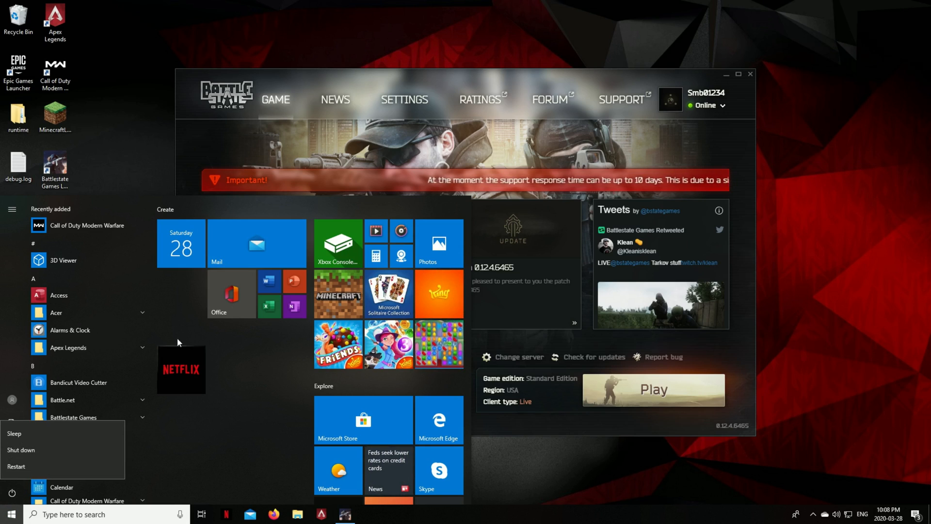
pyautogui.moveTo(46, 496)
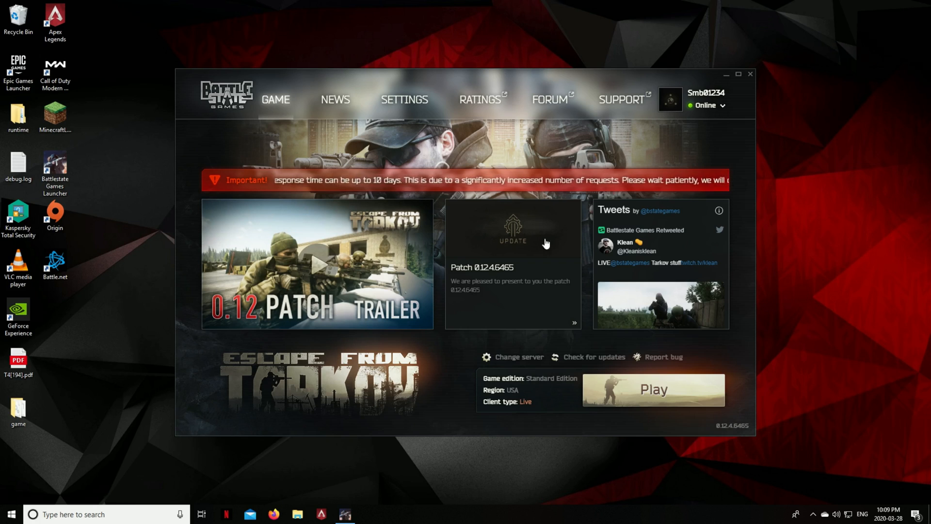
pyautogui.moveTo(529, 278)
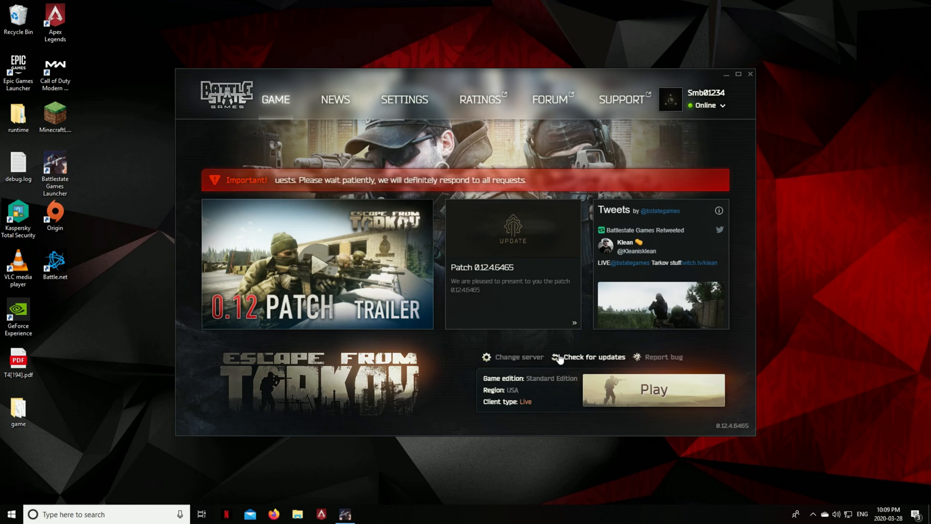
pyautogui.moveTo(563, 257)
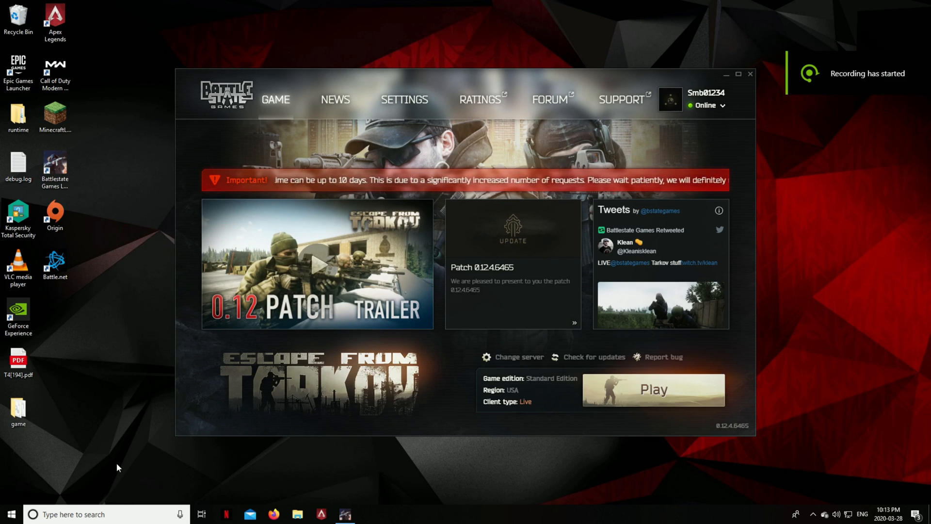
pyautogui.click(8, 514)
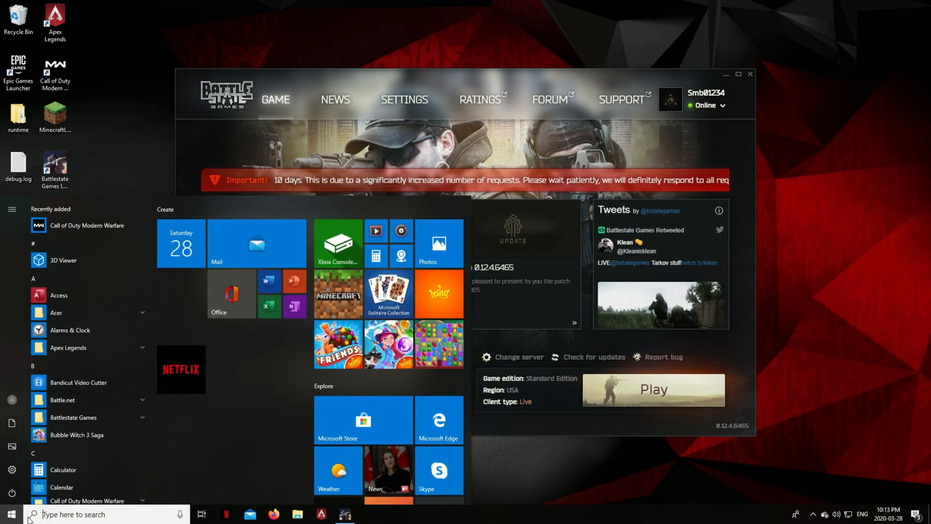
pyautogui.click(9, 486)
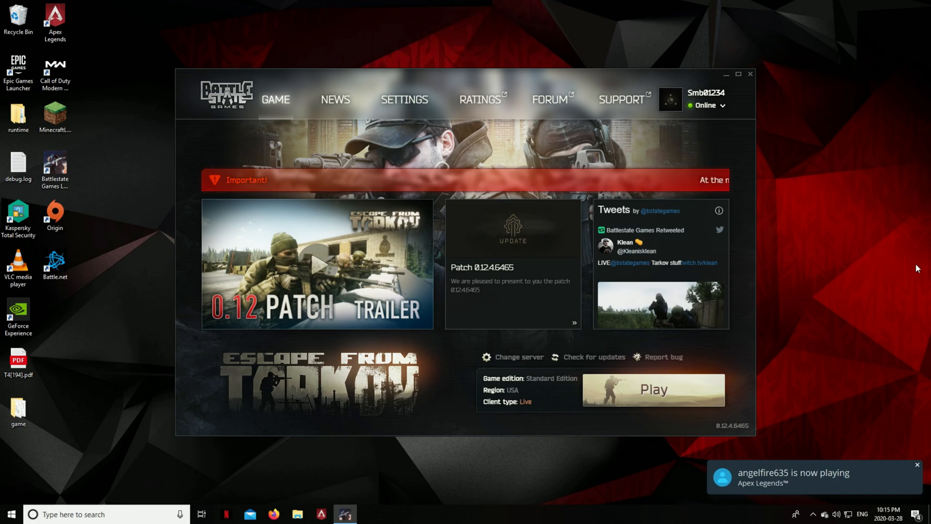
pyautogui.moveTo(807, 275)
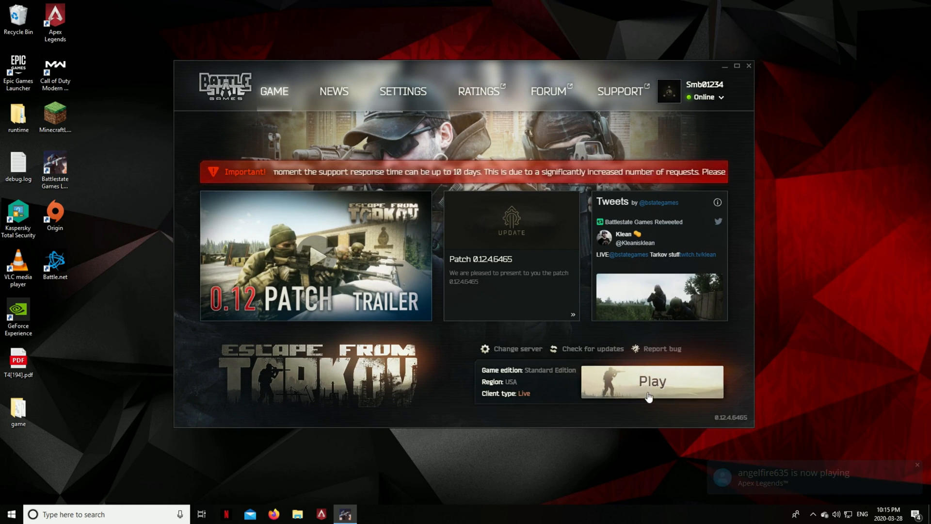
pyautogui.click(653, 391)
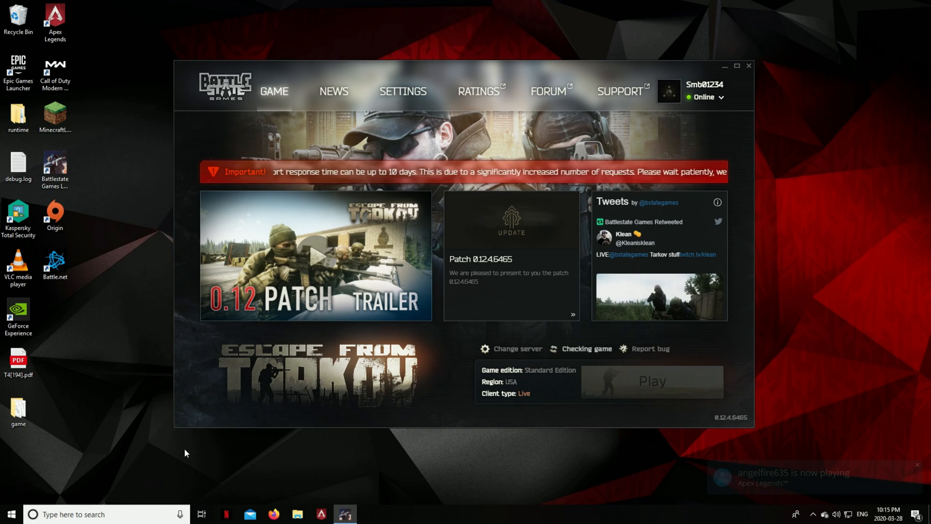
pyautogui.click(749, 65)
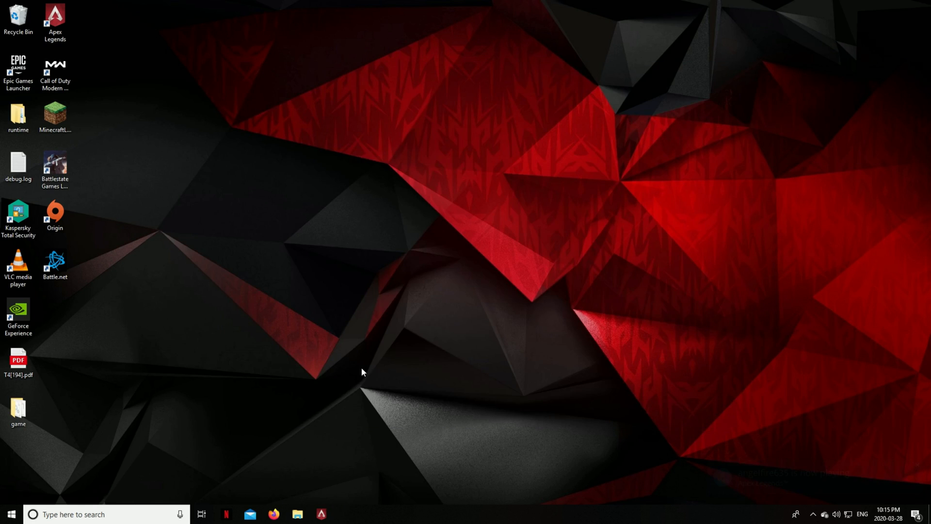